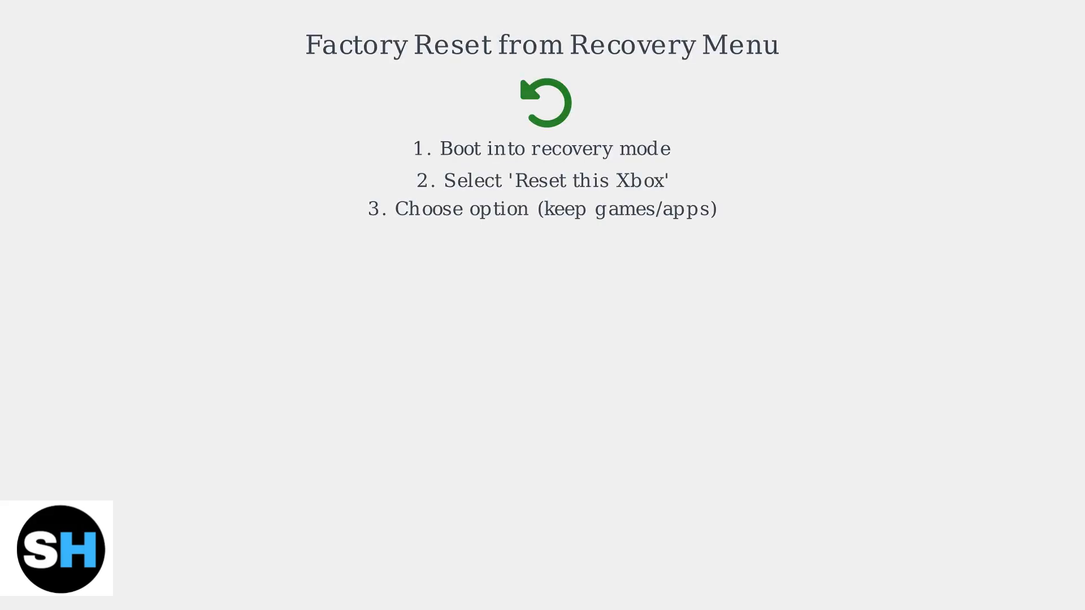
{"action": "key", "text": "Right"}
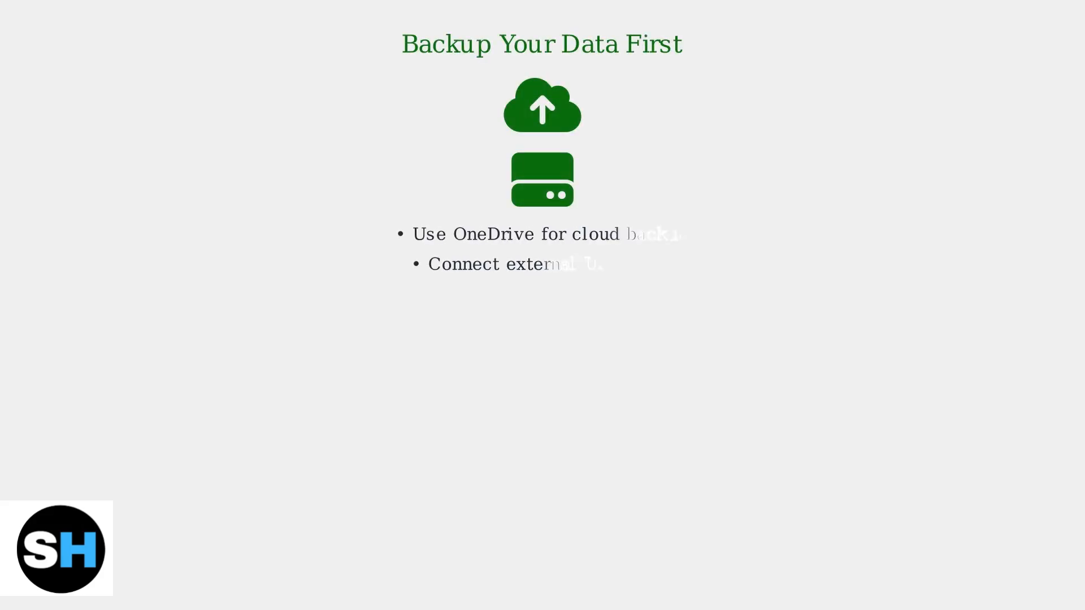